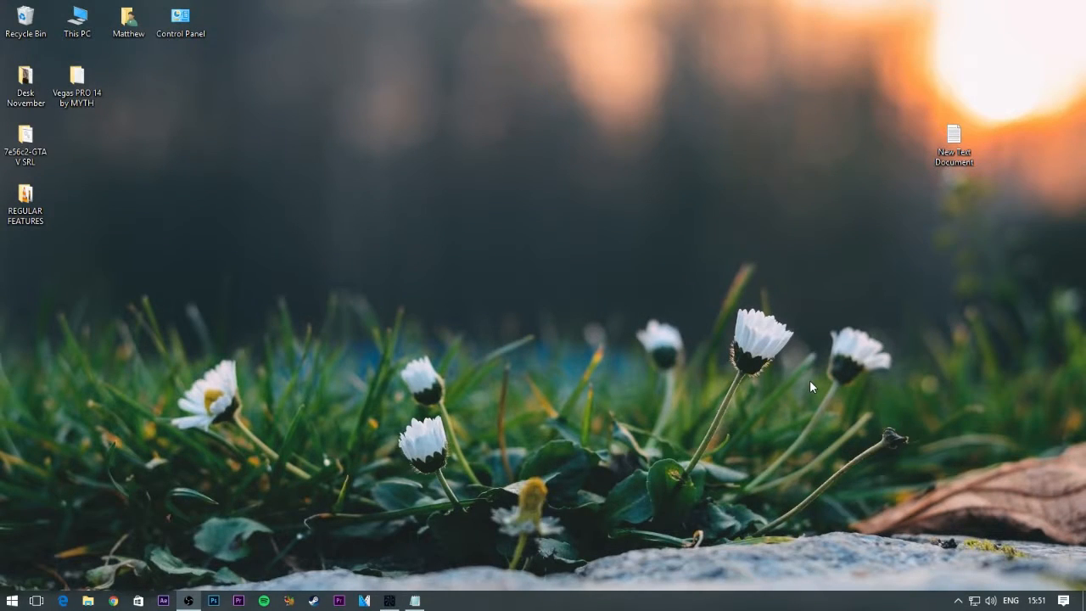
{"action": "mouse_move", "coordinate": [795, 419]}
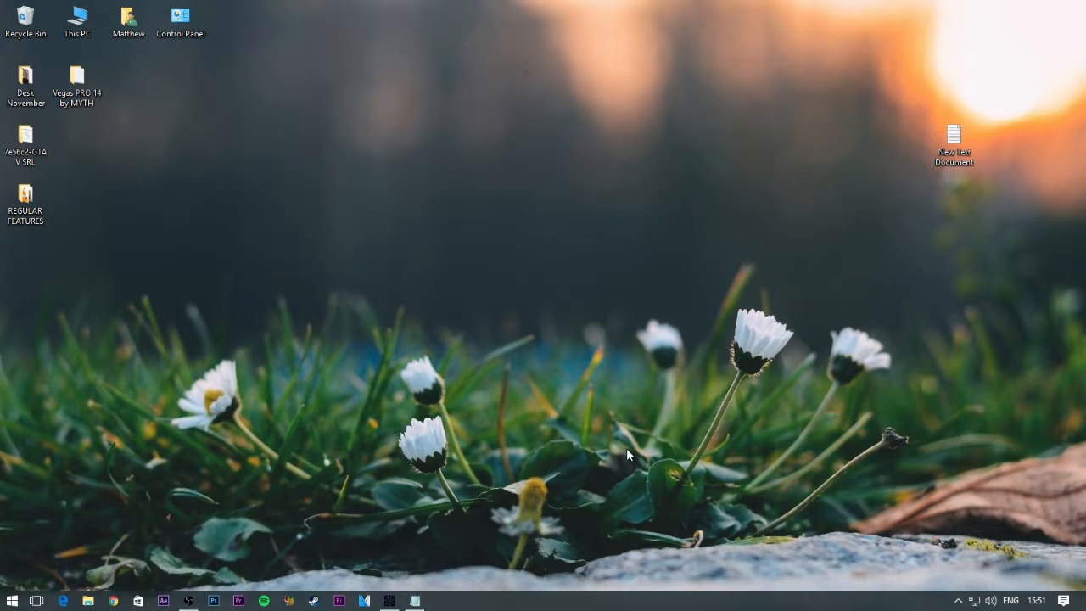
{"action": "mouse_move", "coordinate": [980, 428]}
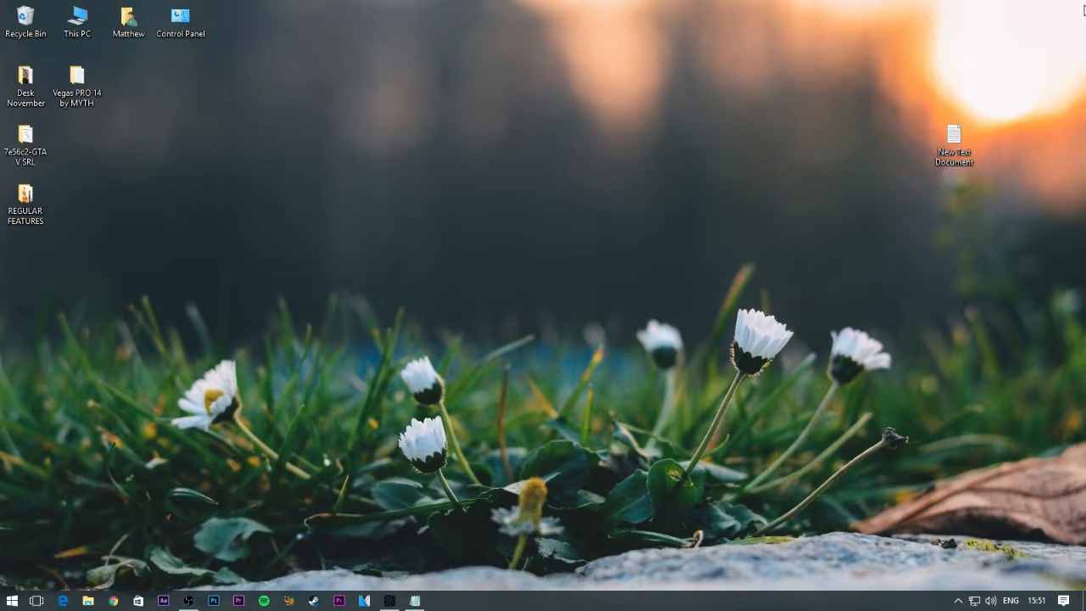
Run shell:games, note the 5.9 system performance score, and close the Games folder
{"action": "left_click", "coordinate": [952, 136]}
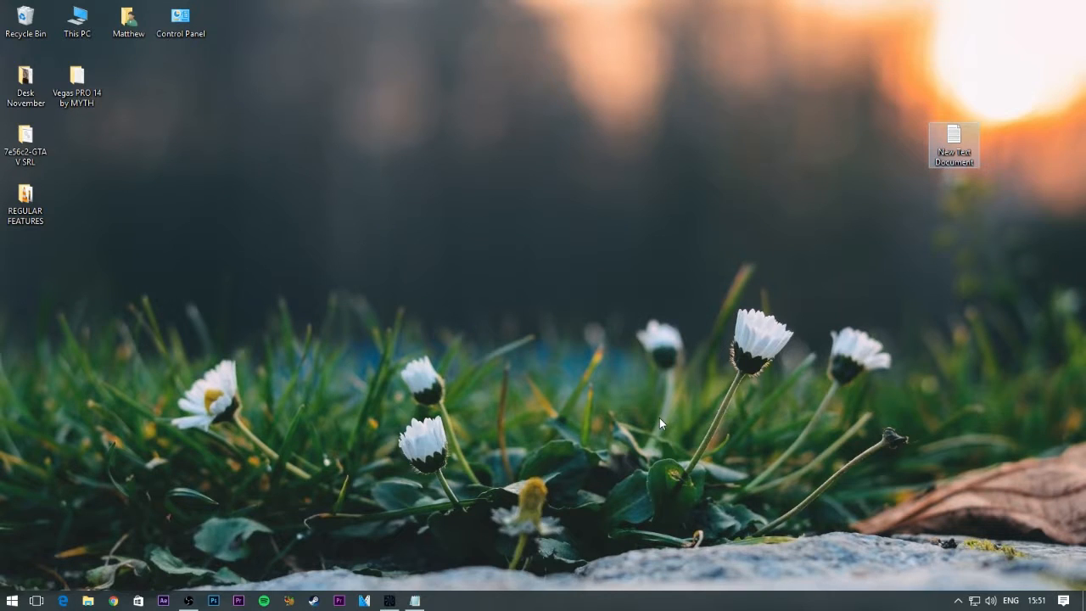
{"action": "left_click", "coordinate": [12, 600]}
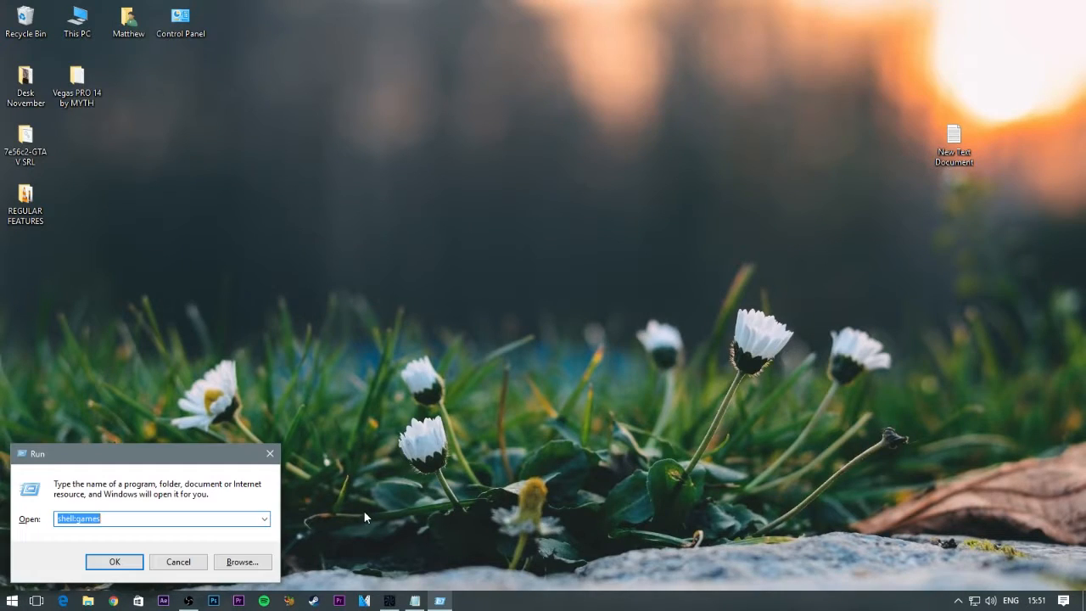
{"action": "mouse_move", "coordinate": [203, 492]}
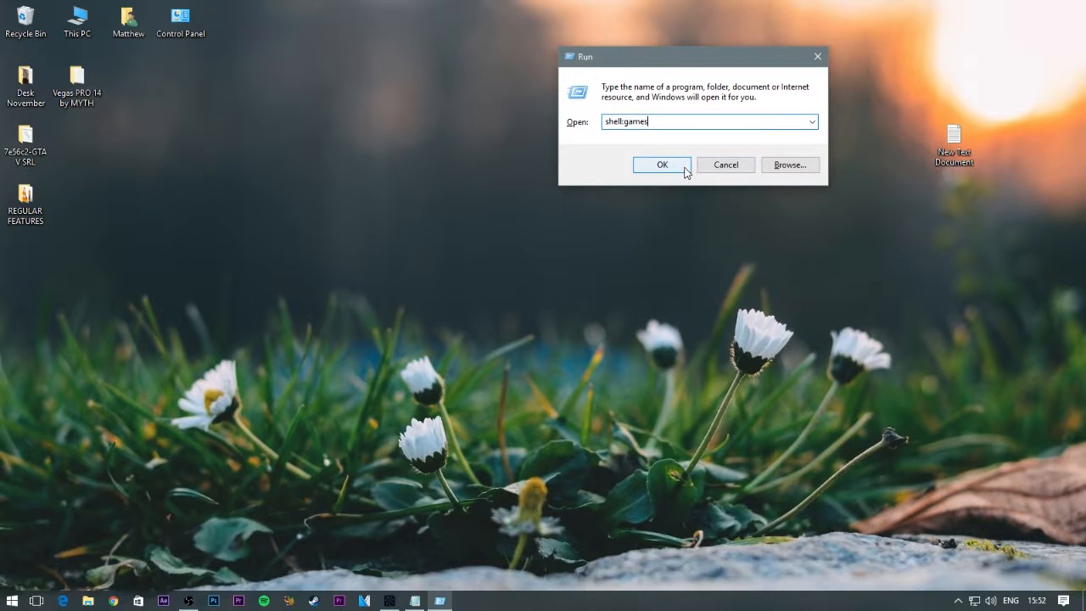
{"action": "left_click", "coordinate": [663, 165]}
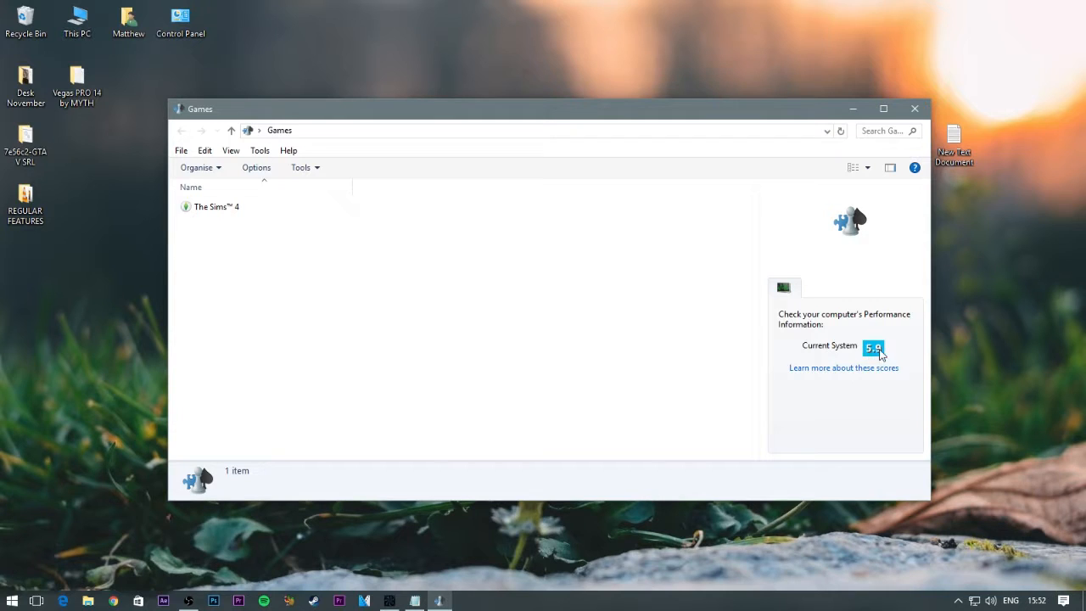
{"action": "left_click", "coordinate": [914, 109]}
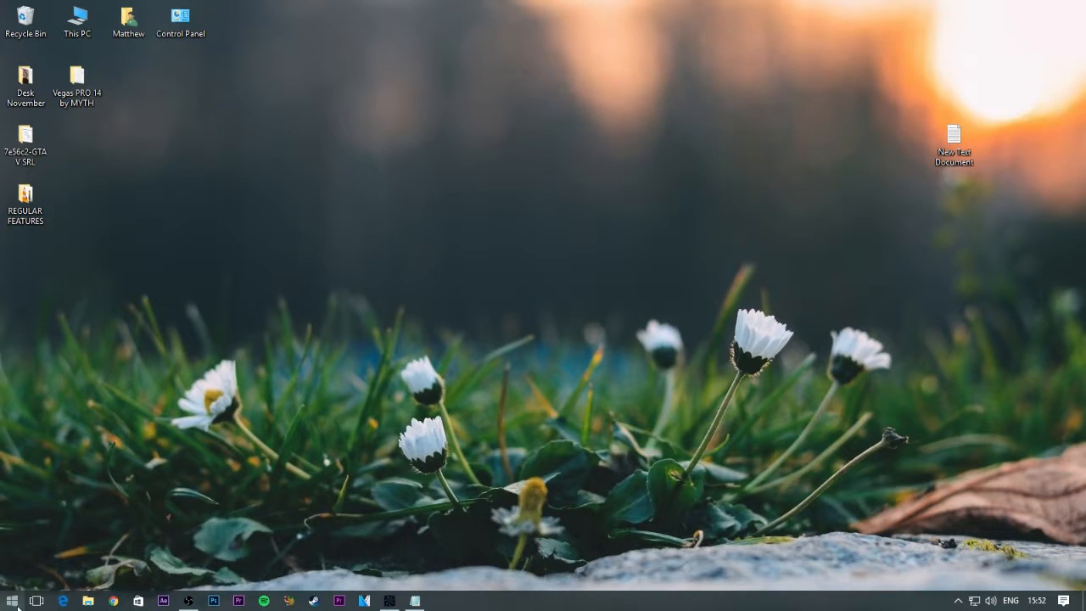
Launch Command Prompt from the Run dialog
{"action": "left_click", "coordinate": [14, 599]}
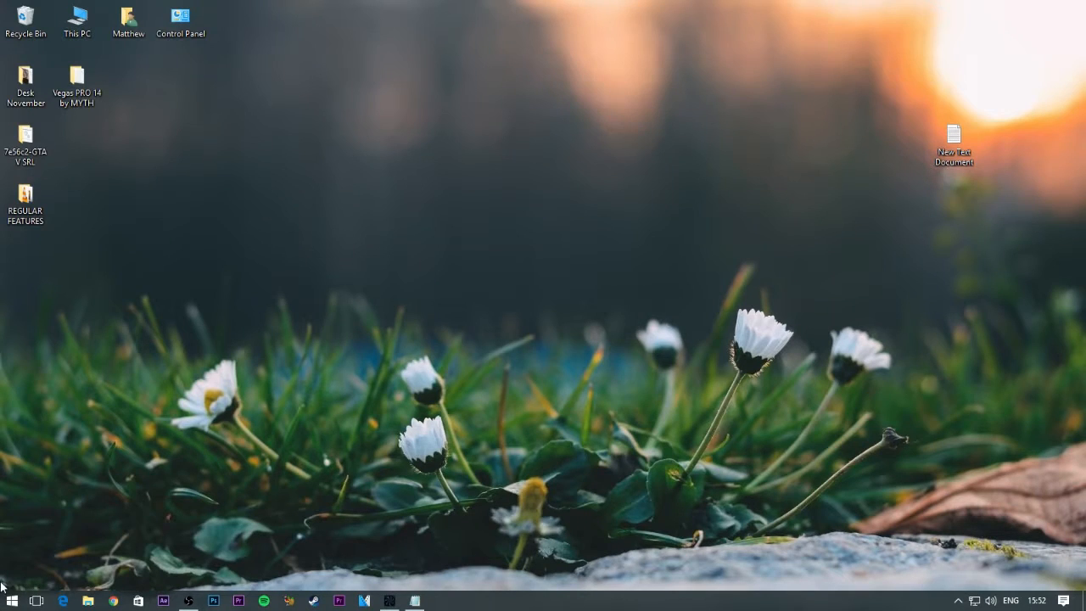
{"action": "key", "text": "Win+r"}
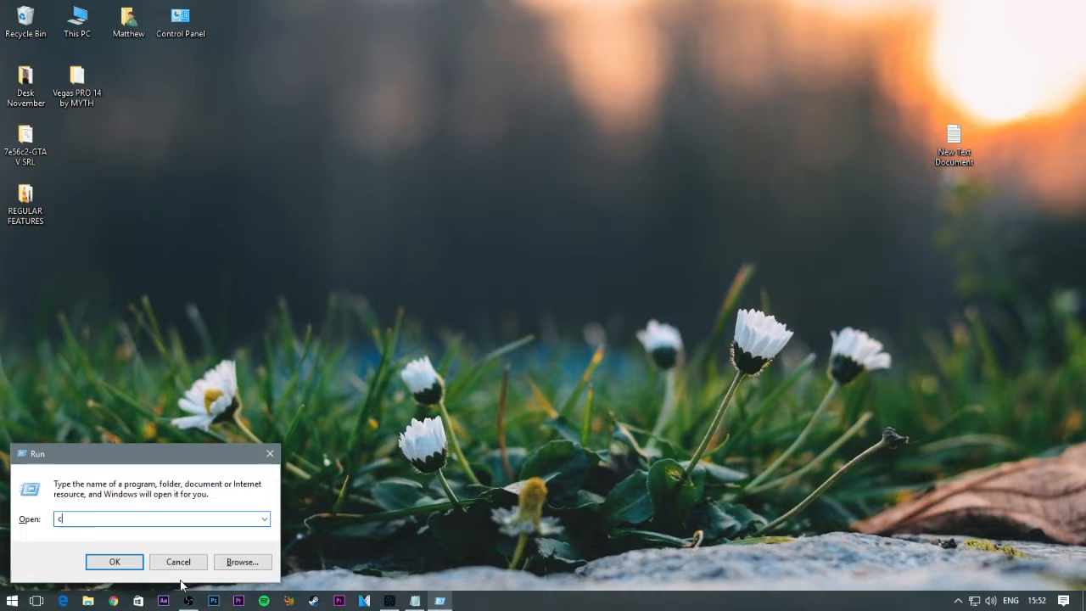
{"action": "left_click", "coordinate": [114, 560]}
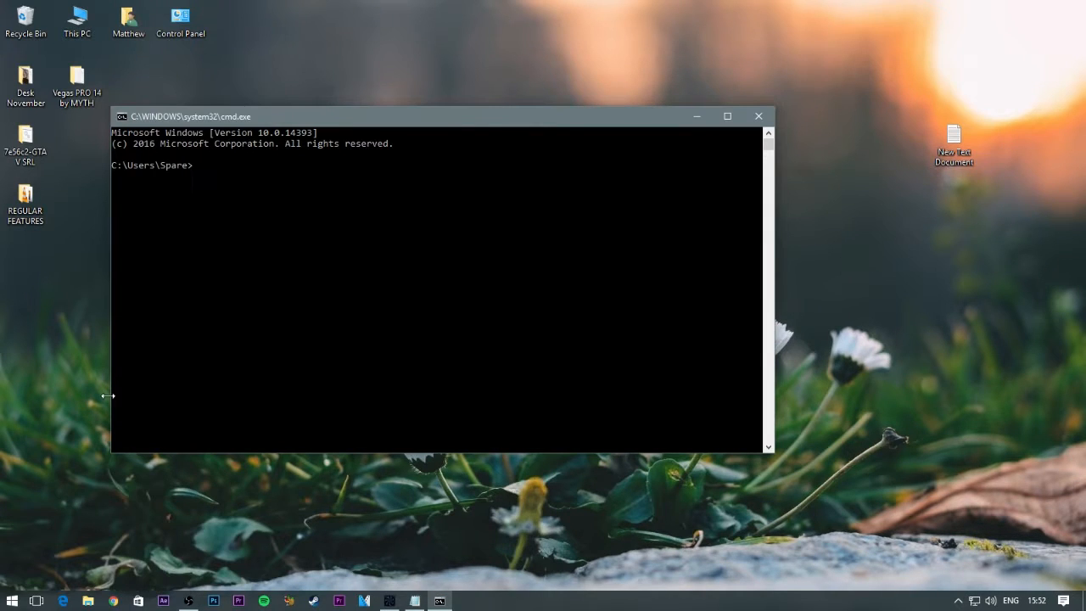
{"action": "right_click", "coordinate": [11, 601]}
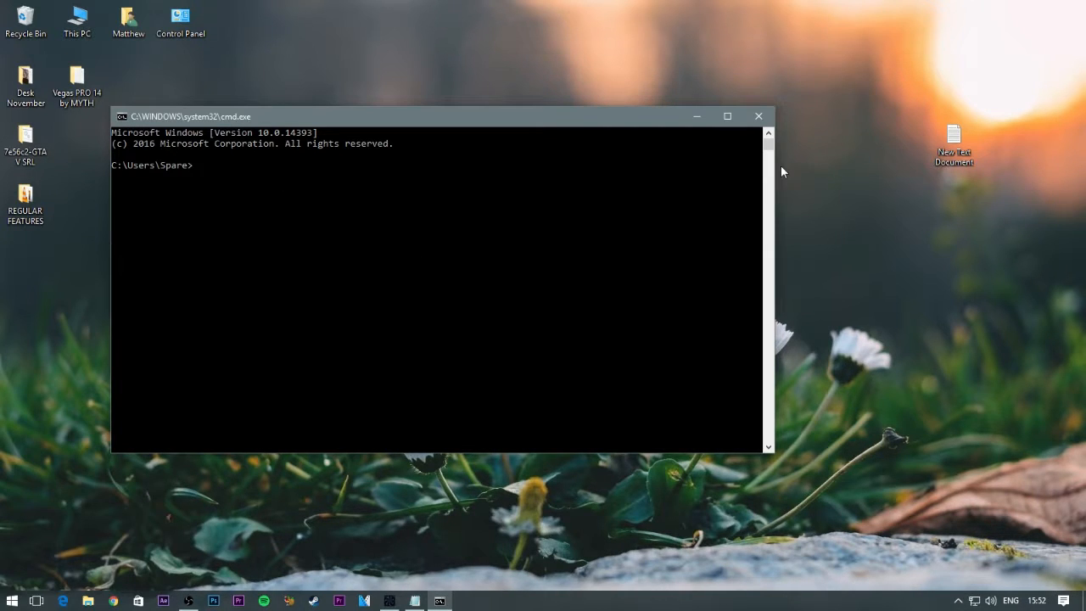
Run winsat prepop to refresh the assessment scores, then close Command Prompt
{"action": "type", "text": "win"}
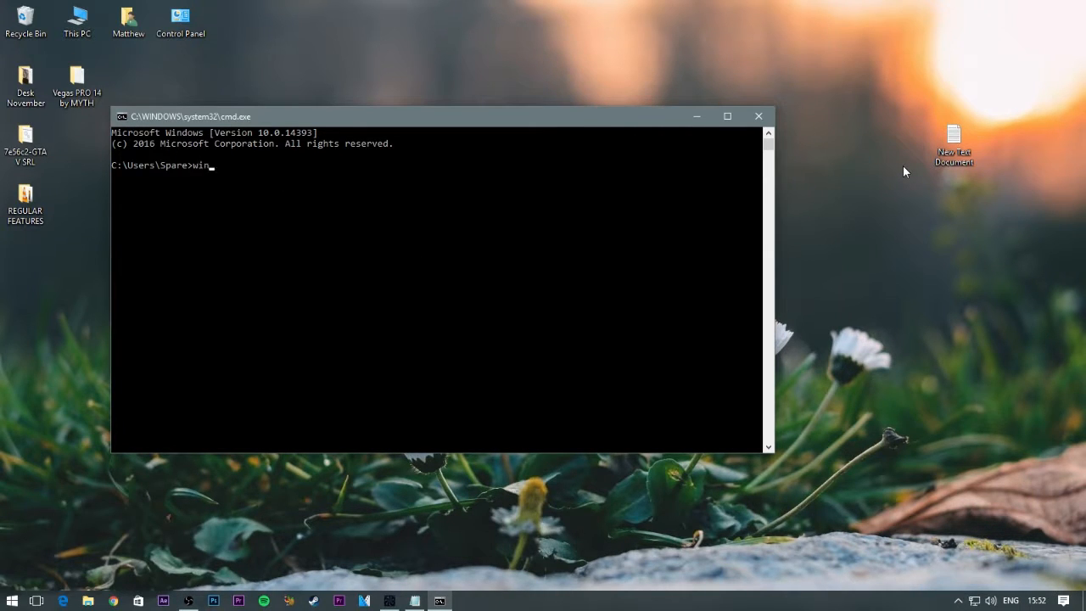
{"action": "type", "text": "sat pre"}
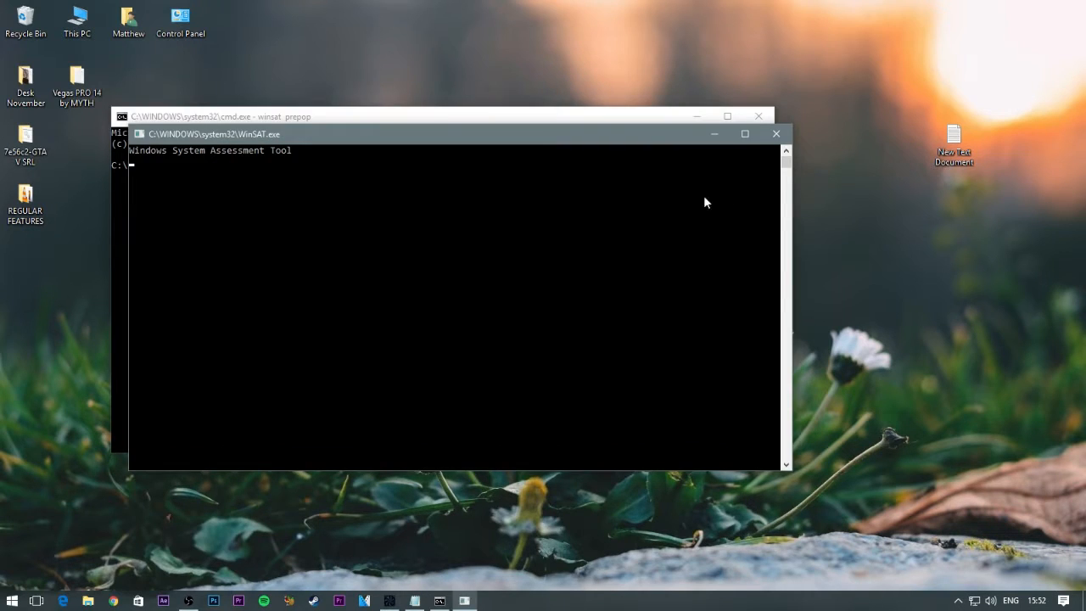
{"action": "left_click", "coordinate": [776, 133]}
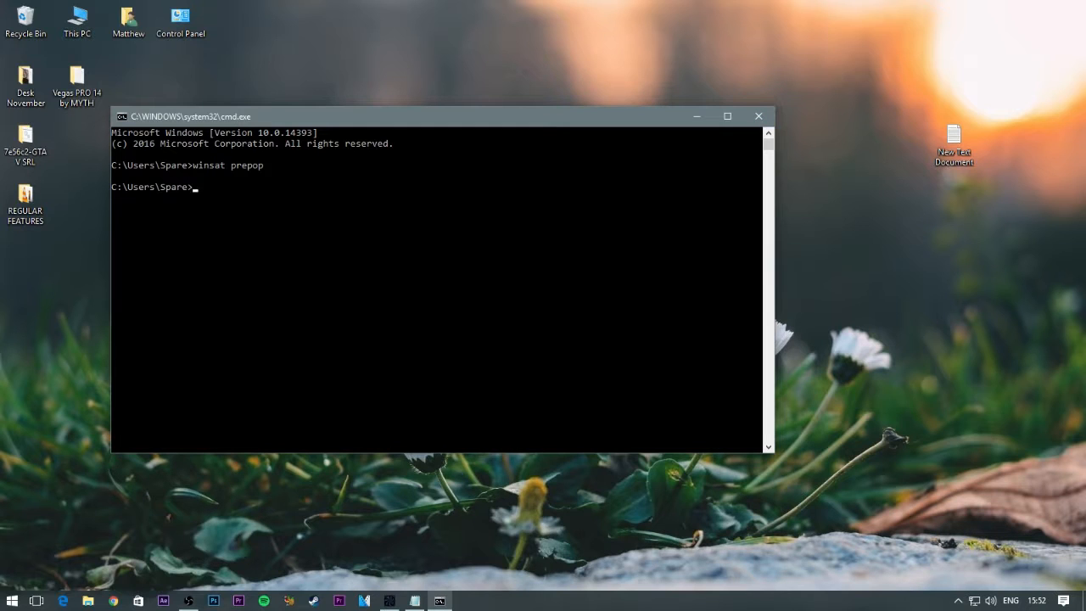
{"action": "left_click", "coordinate": [758, 116]}
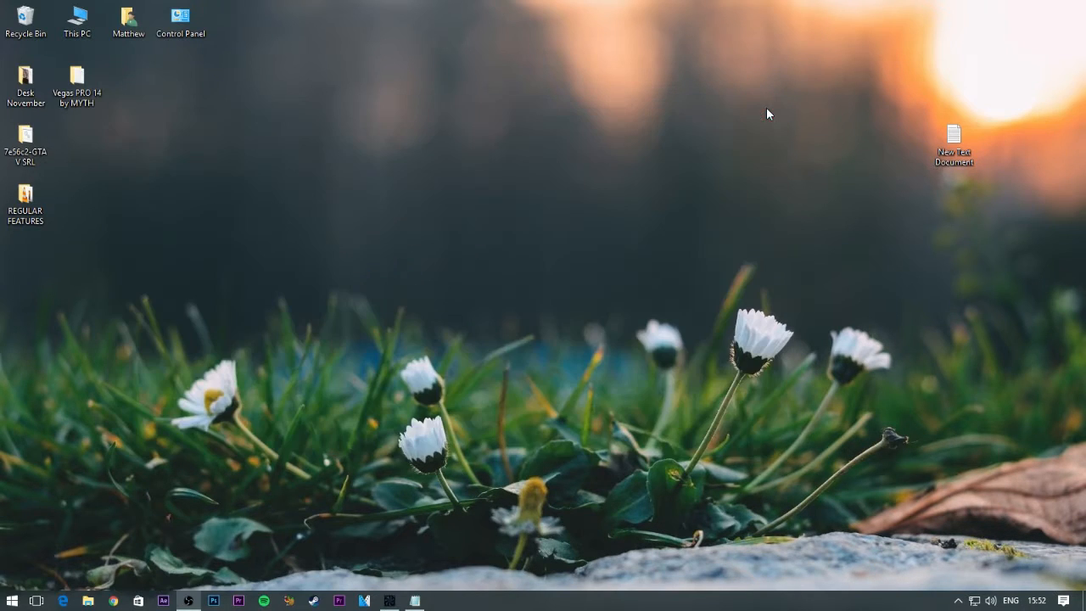
Open Windows PowerShell and run get-wmiobject -class win32_winsat to list the scores
{"action": "left_click", "coordinate": [10, 602]}
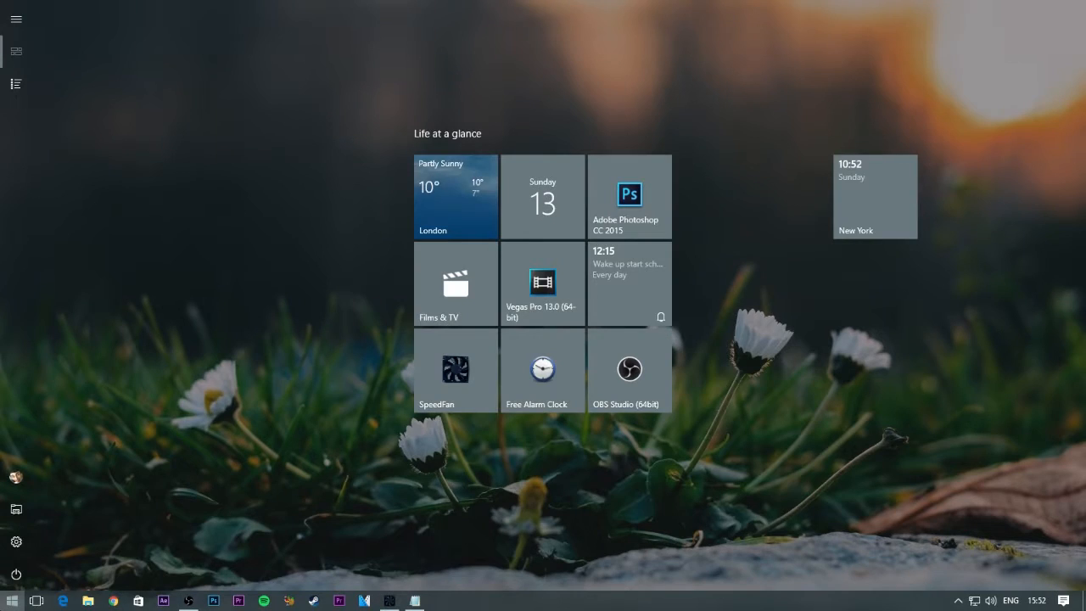
{"action": "type", "text": "windows shell"}
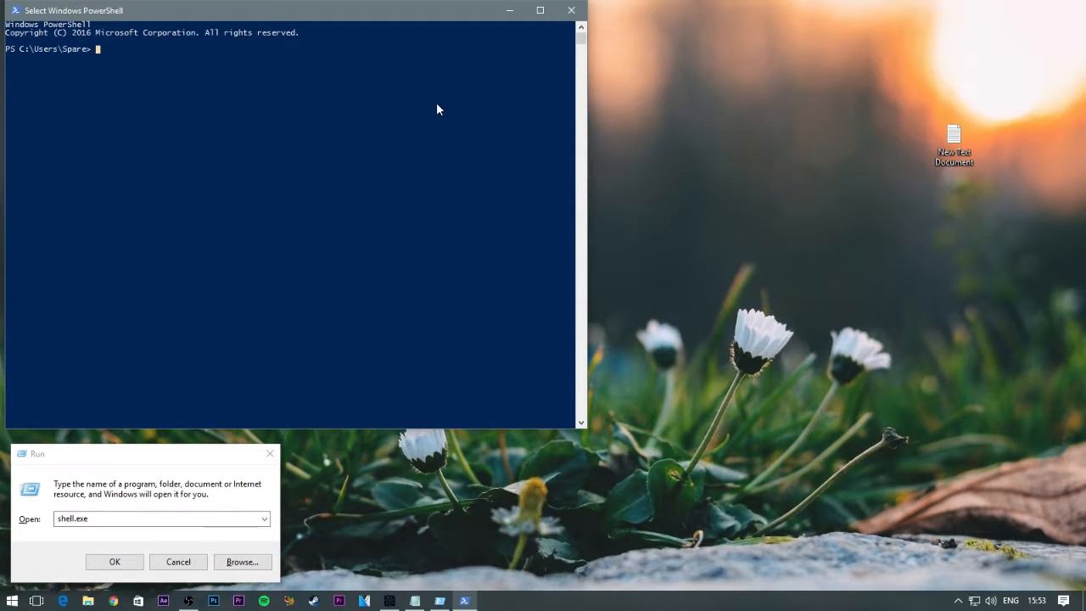
{"action": "mouse_move", "coordinate": [418, 127]}
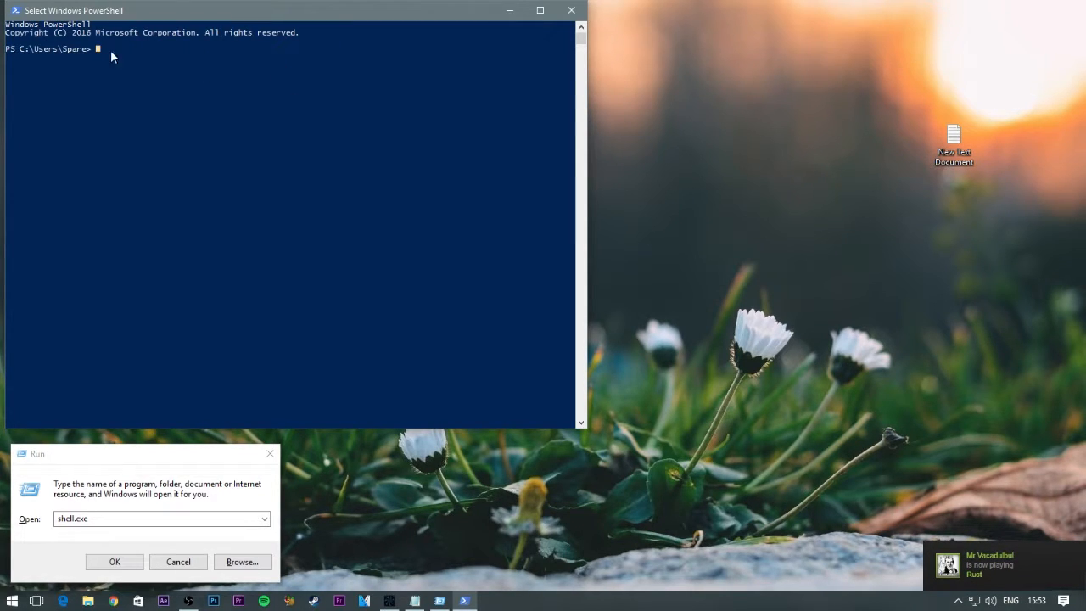
{"action": "mouse_move", "coordinate": [794, 95]}
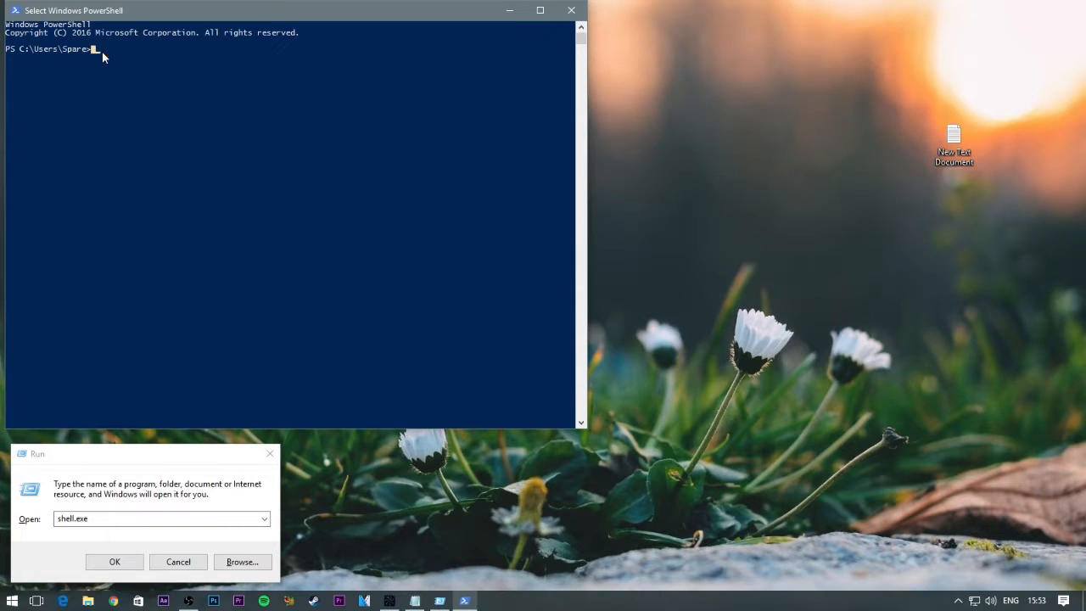
{"action": "type", "text": "get-wmiobject -class win32_winsat"}
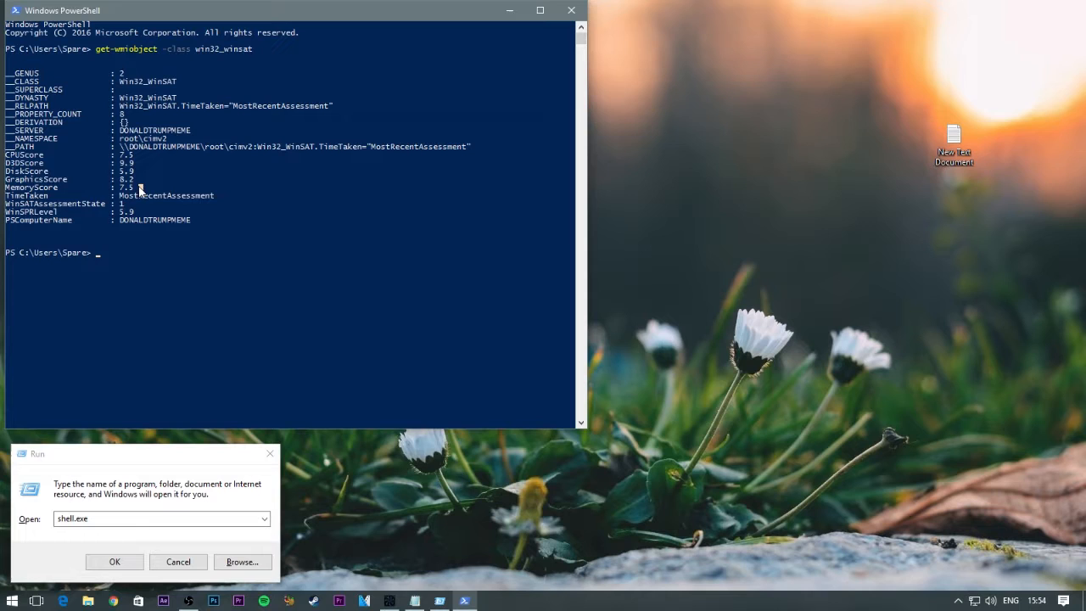
{"action": "left_click_drag", "start_coordinate": [9, 154], "coordinate": [144, 186]}
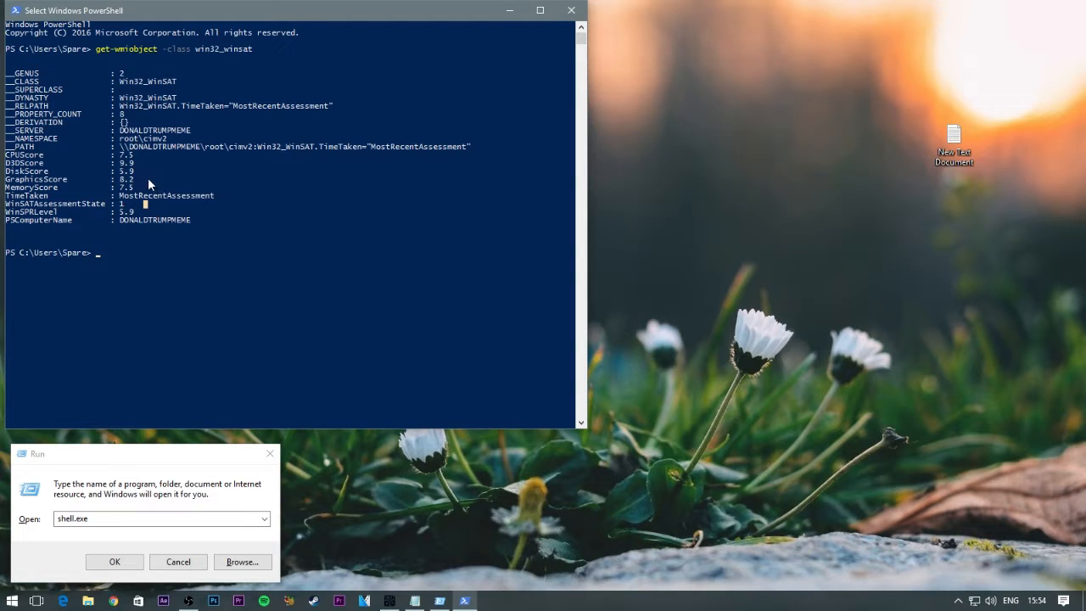
{"action": "mouse_move", "coordinate": [246, 210]}
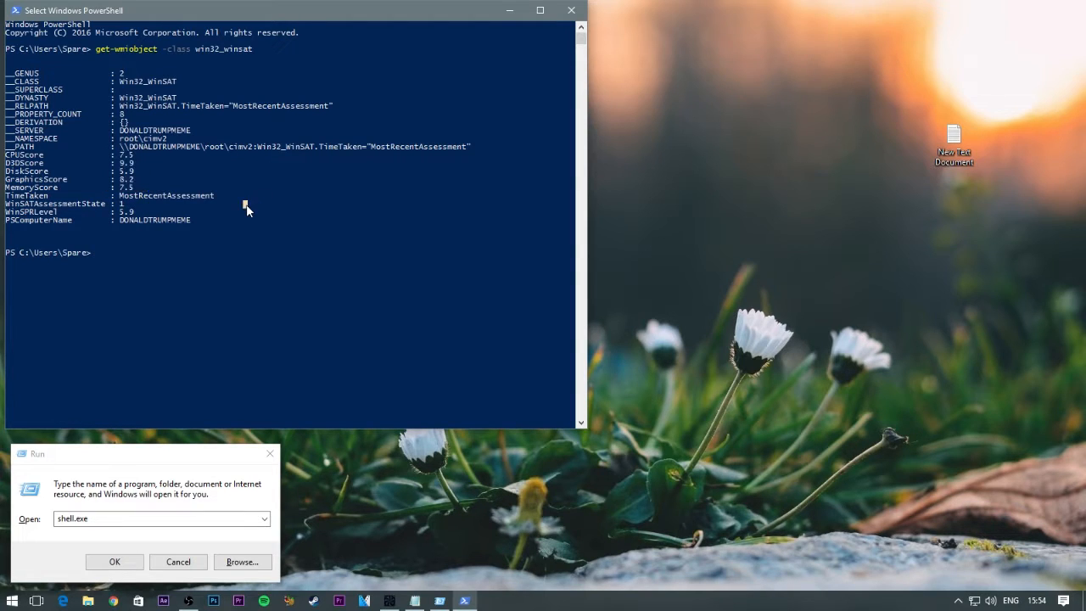
{"action": "mouse_move", "coordinate": [354, 251]}
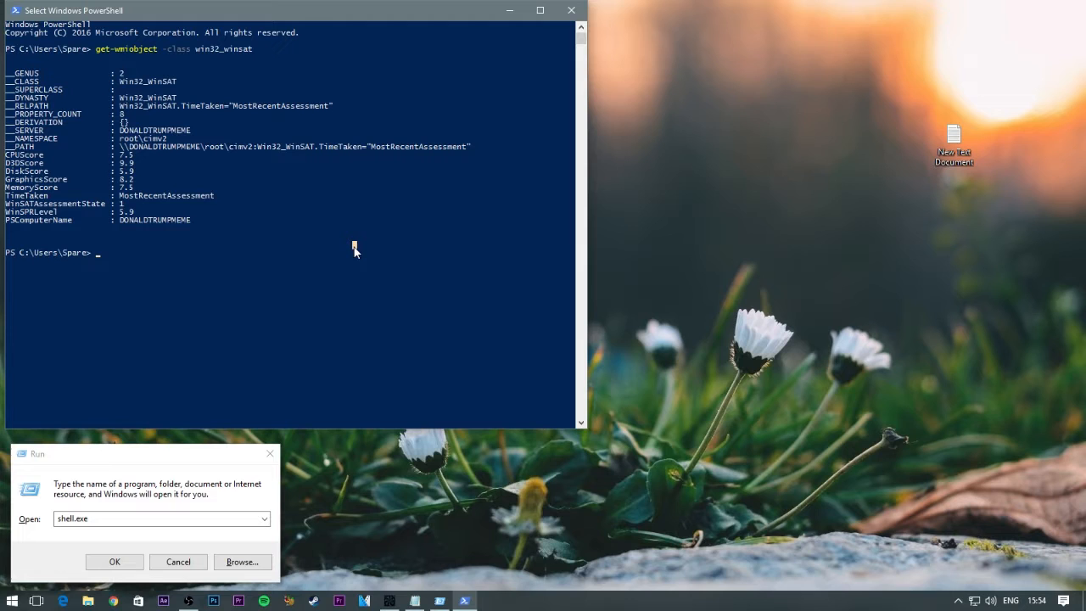
Close the PowerShell window and cancel the leftover Run dialog
{"action": "left_click", "coordinate": [577, 9]}
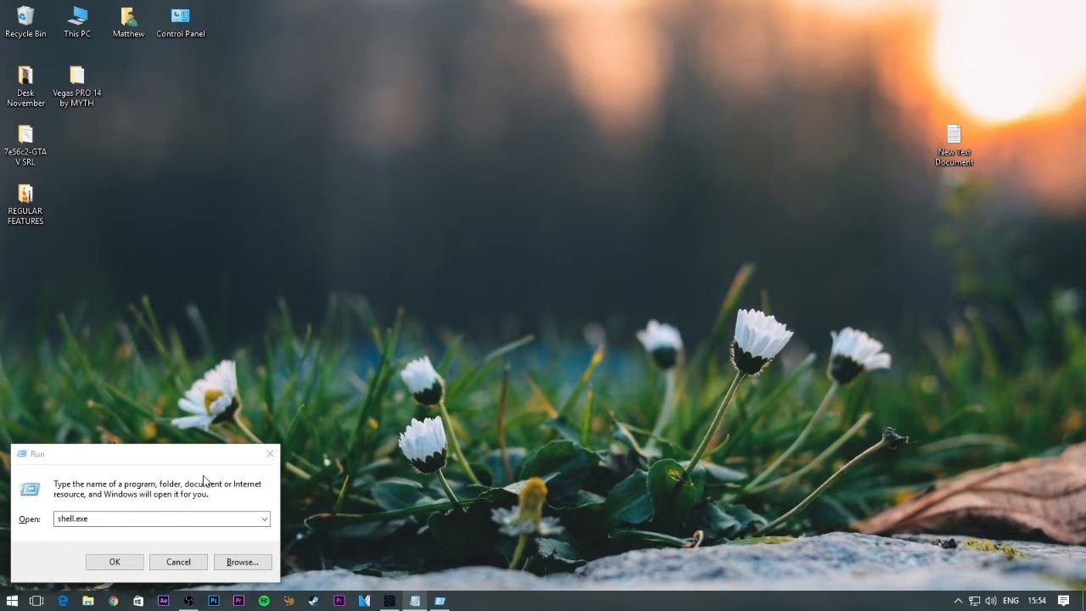
{"action": "left_click", "coordinate": [114, 562]}
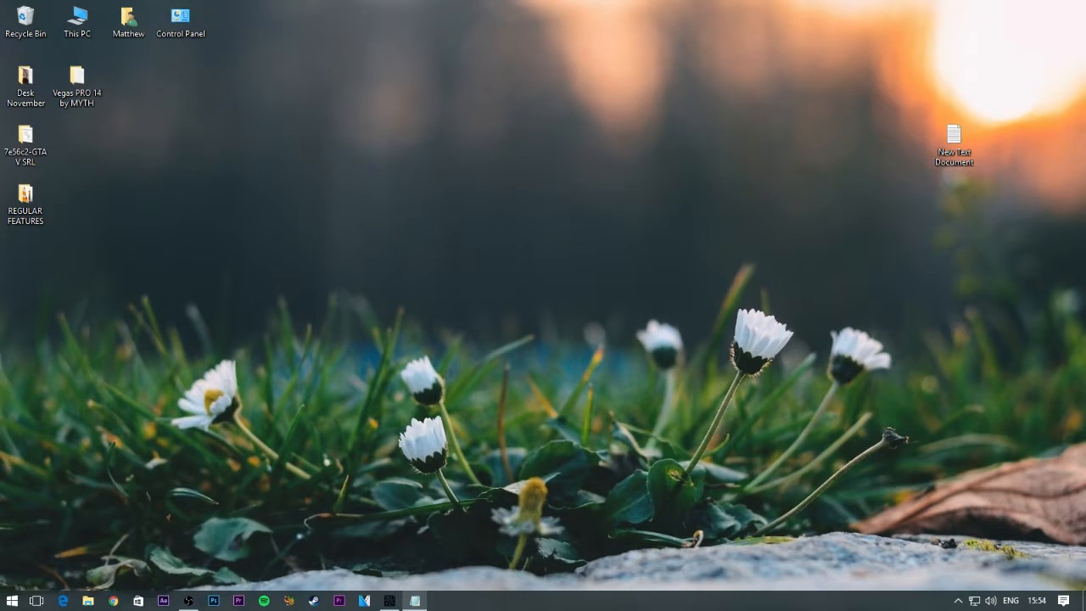